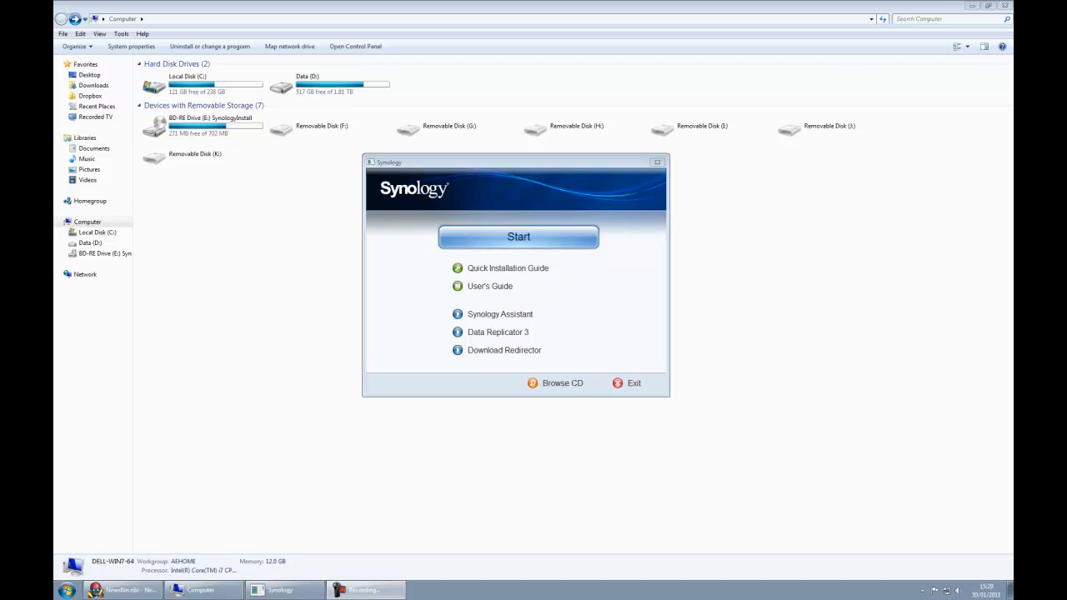
mouse_move(822, 380)
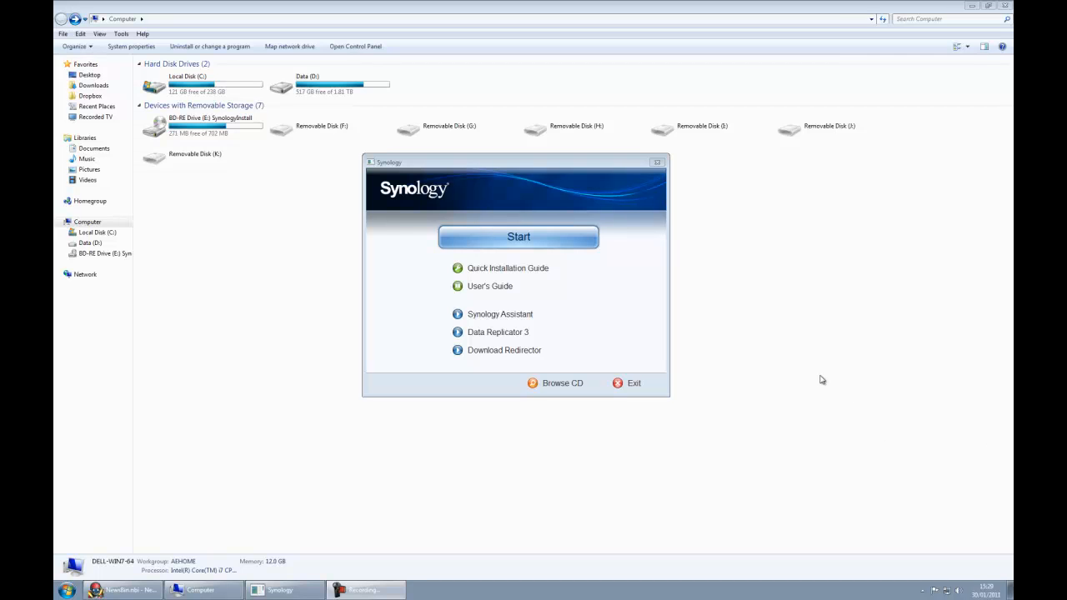
mouse_move(673, 325)
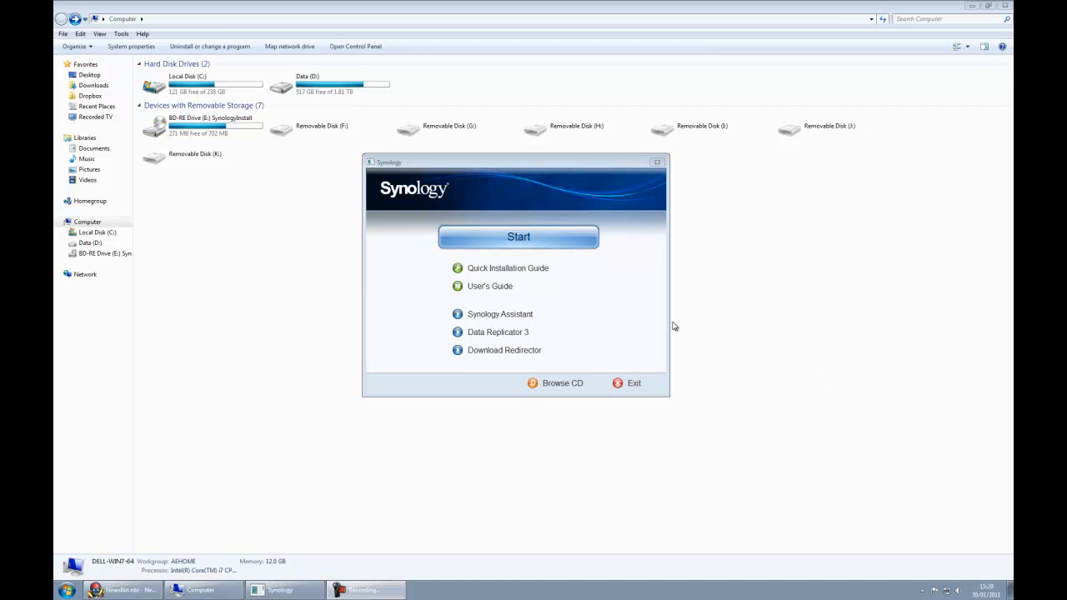
Start the Synology Assistant installation from the CD autorun menu
left_click(500, 313)
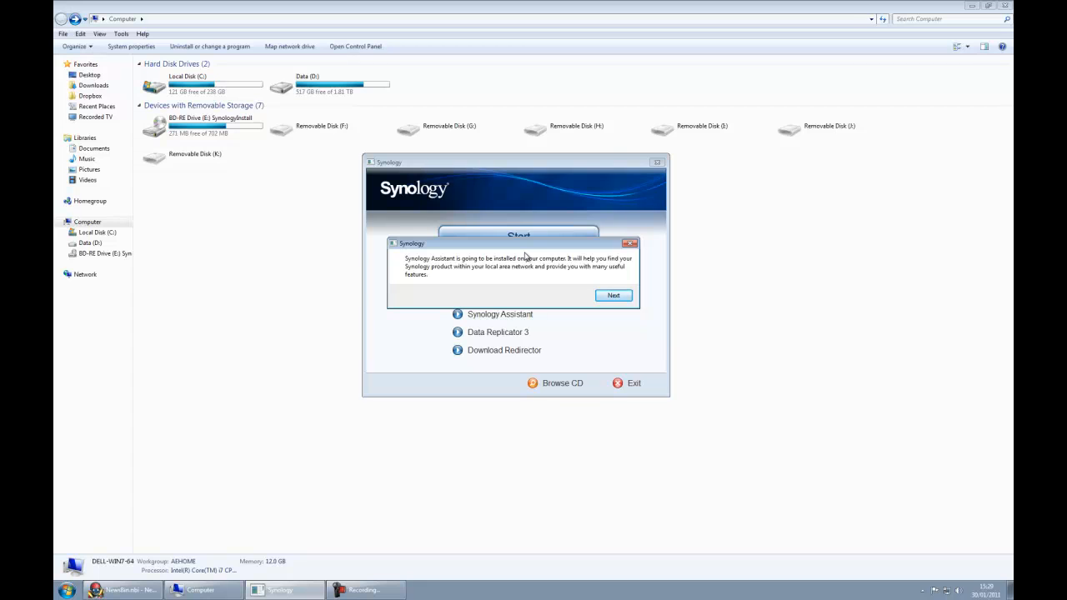
mouse_move(580, 293)
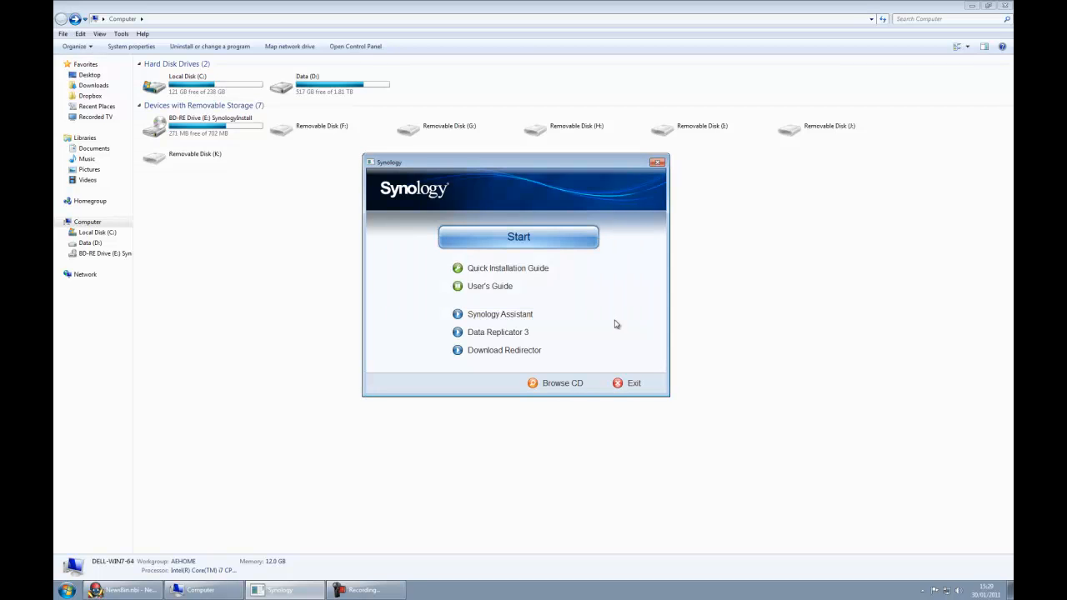
Continue past the install notice and select the found USBStation2 server in Synology Assistant
left_click(500, 314)
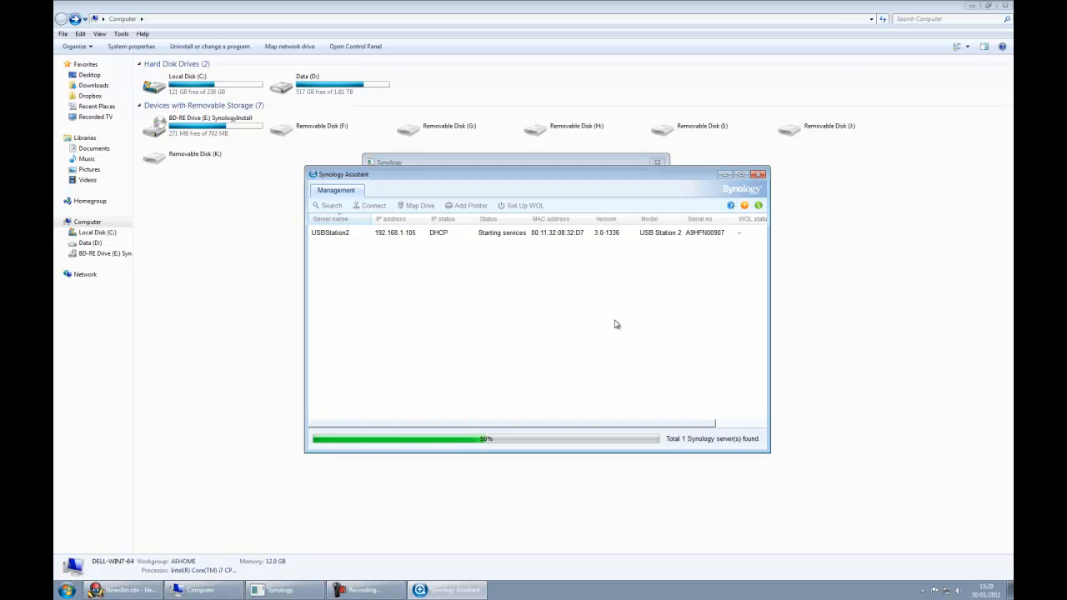
mouse_move(800, 287)
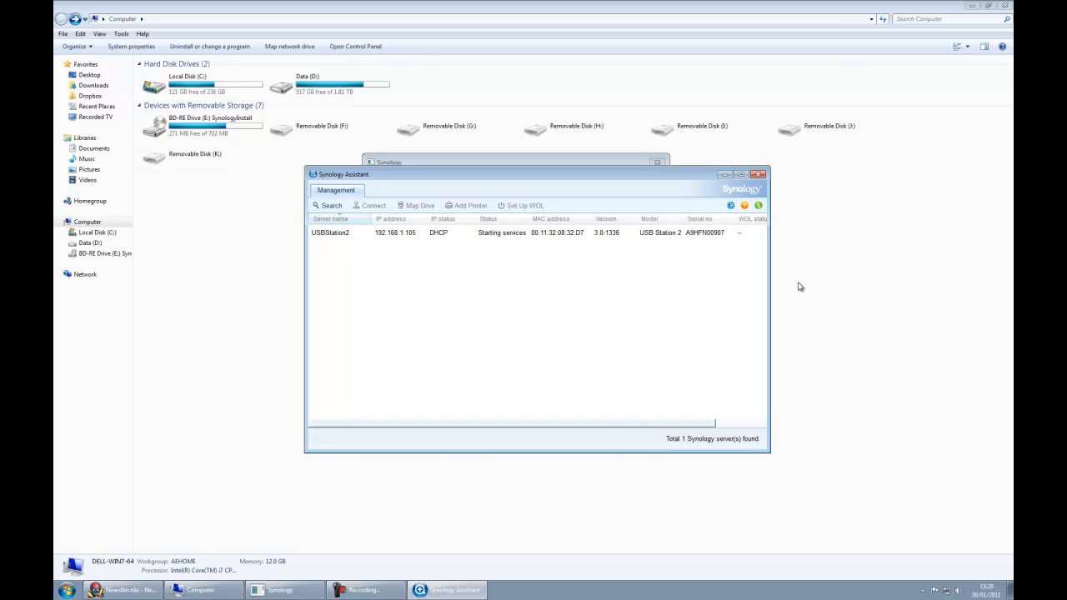
mouse_move(796, 377)
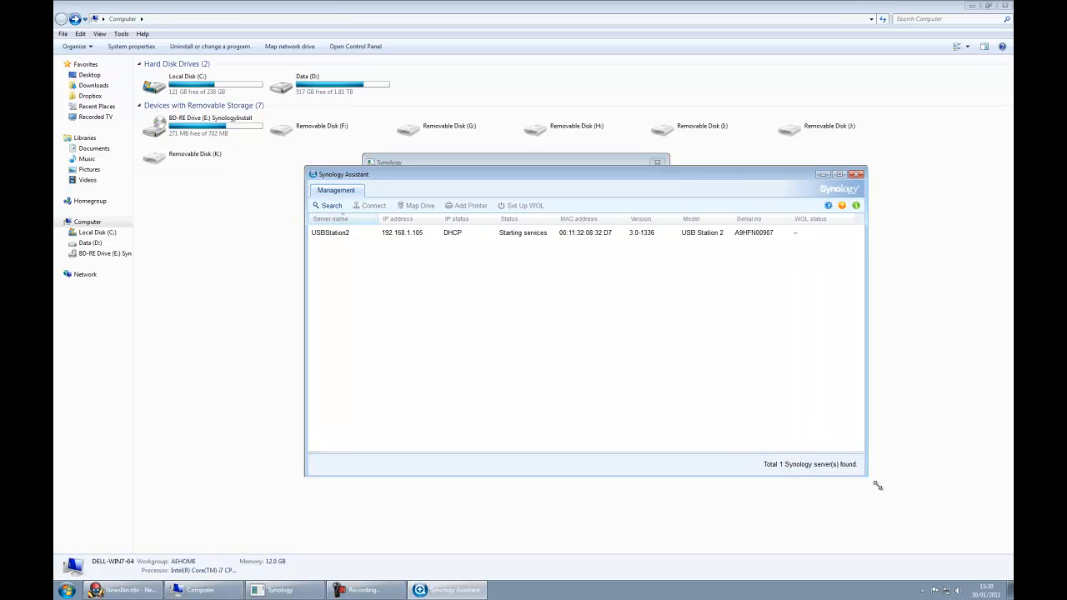
left_click_drag(584, 175, 557, 147)
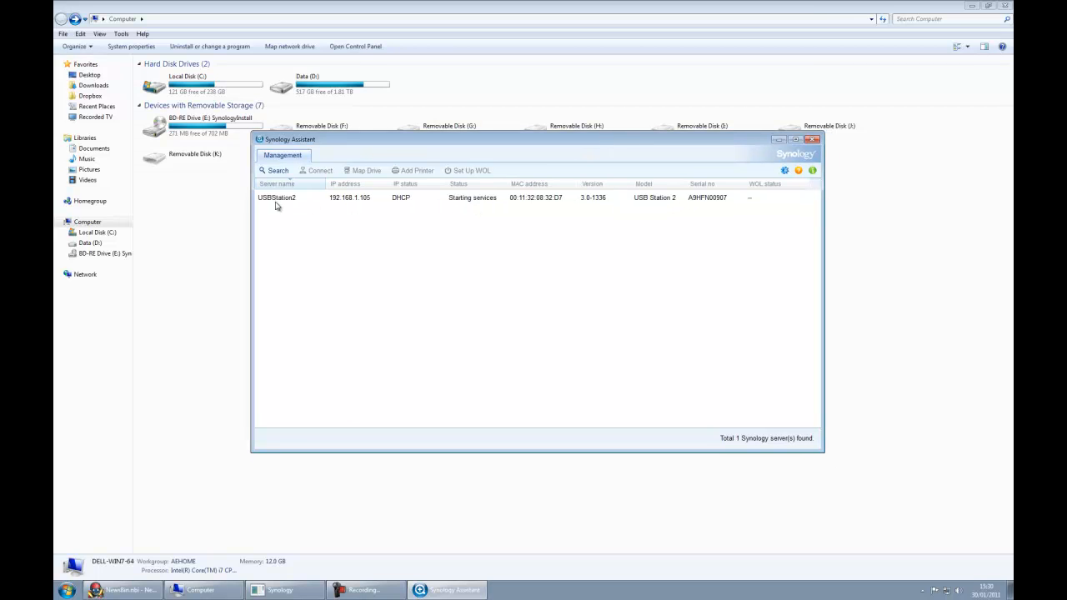
left_click(276, 197)
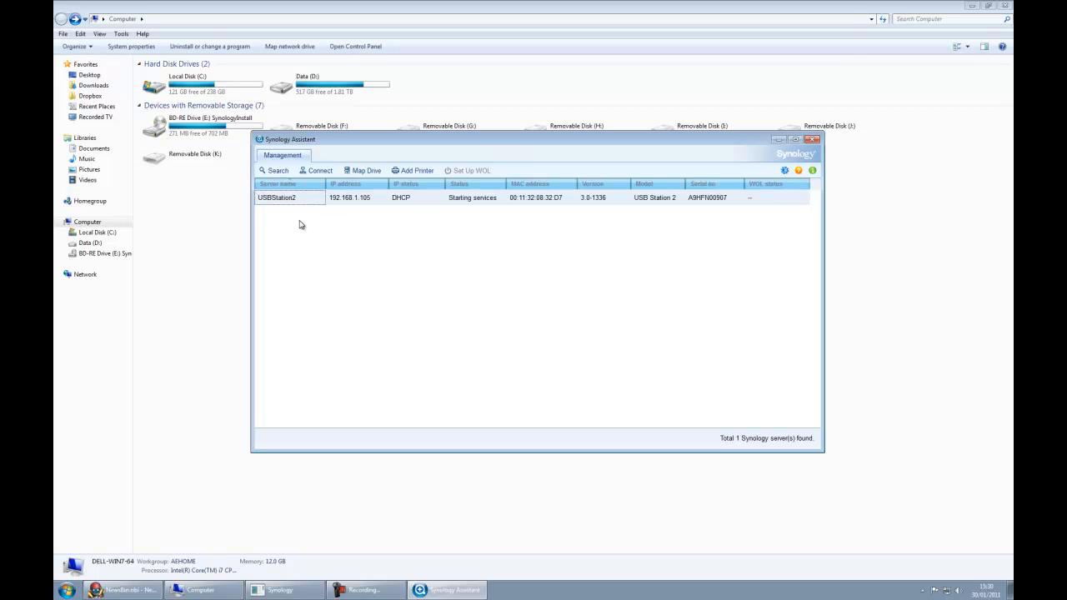
mouse_move(298, 219)
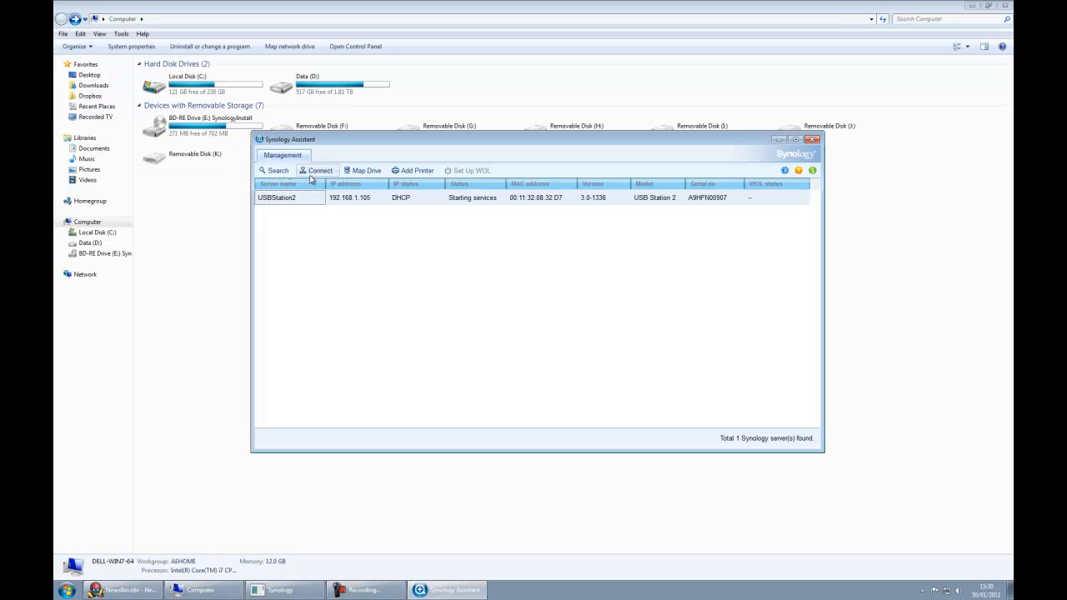
Connect to USBStation2's web login and sign in to DSM as admin
left_click(317, 170)
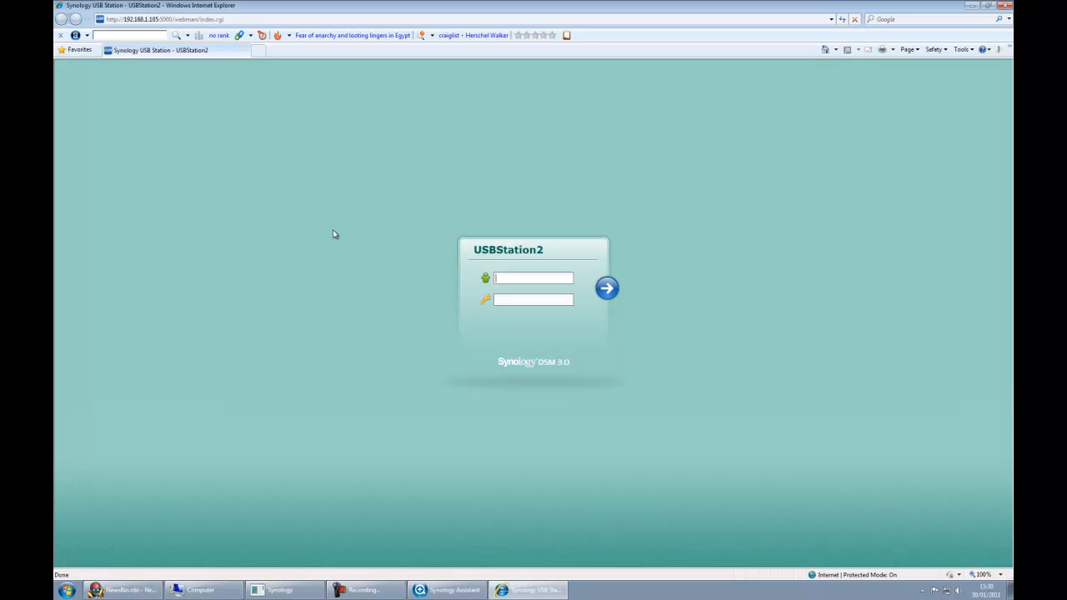
type("admin")
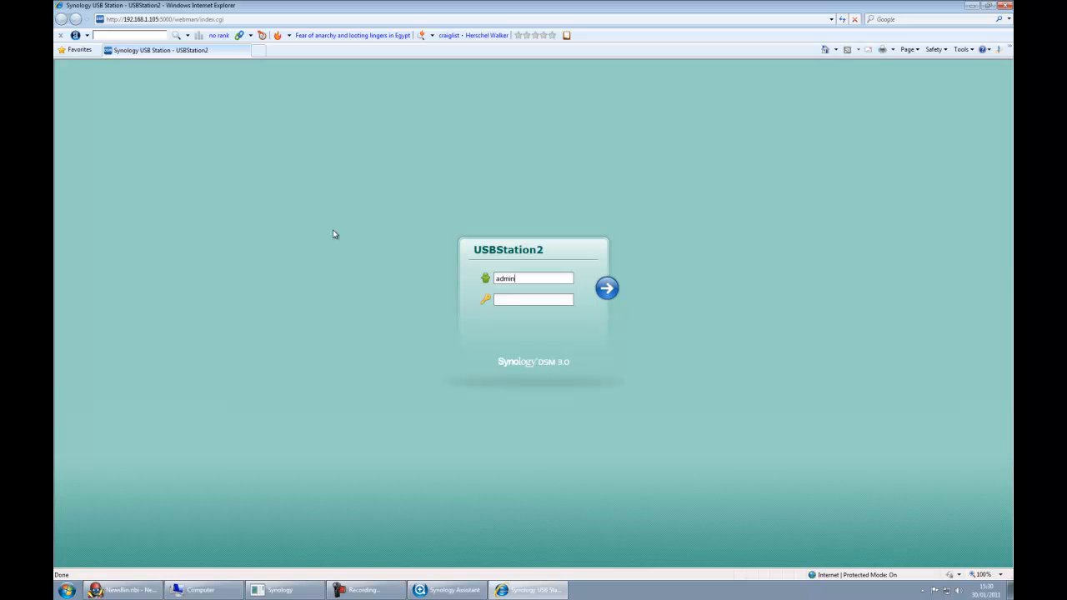
left_click(607, 288)
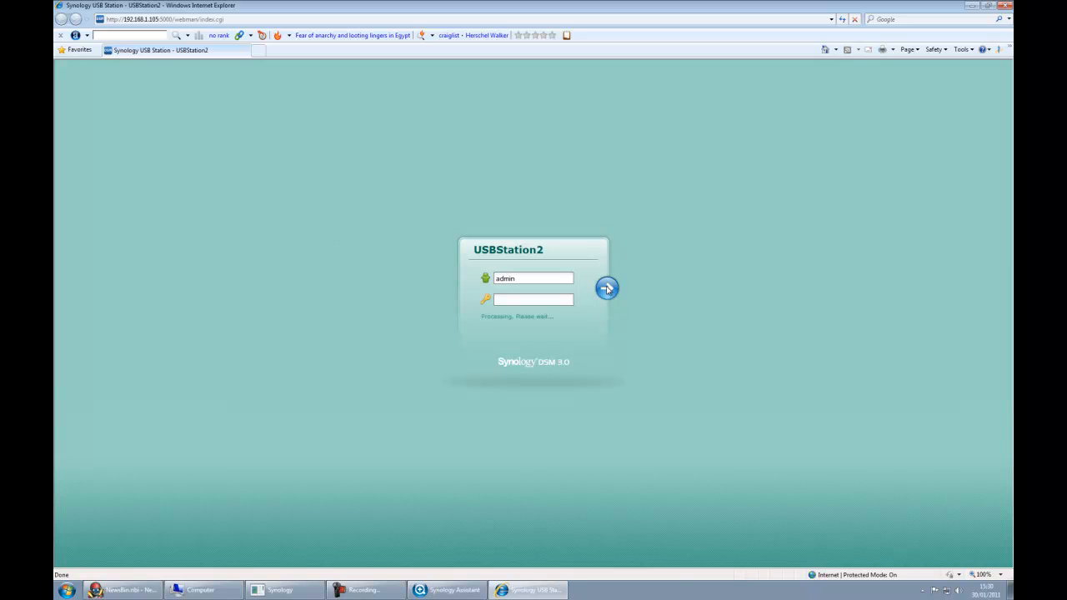
left_click(607, 287)
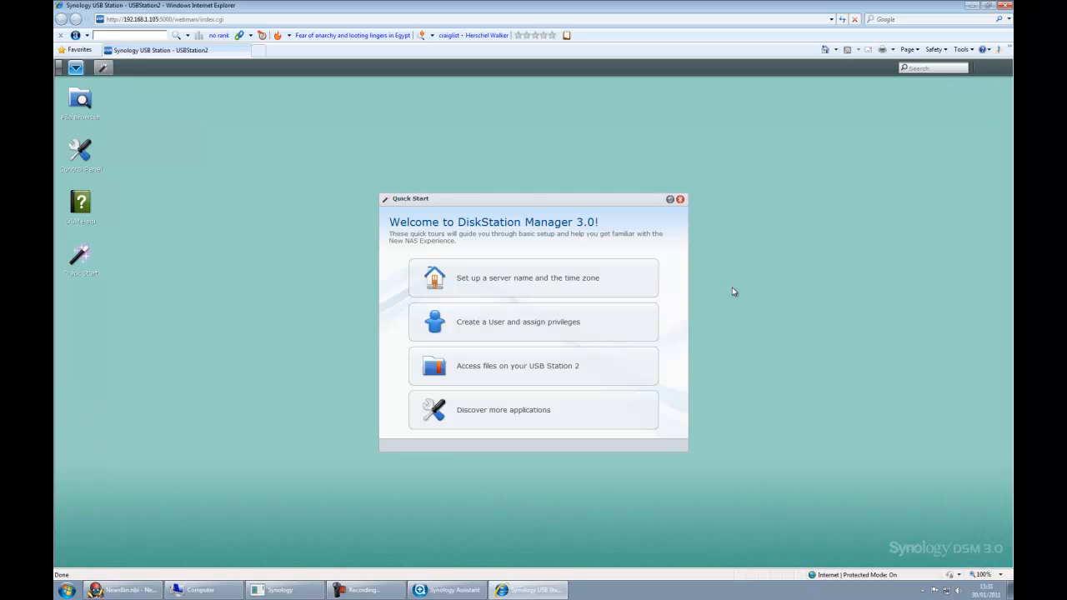
mouse_move(521, 279)
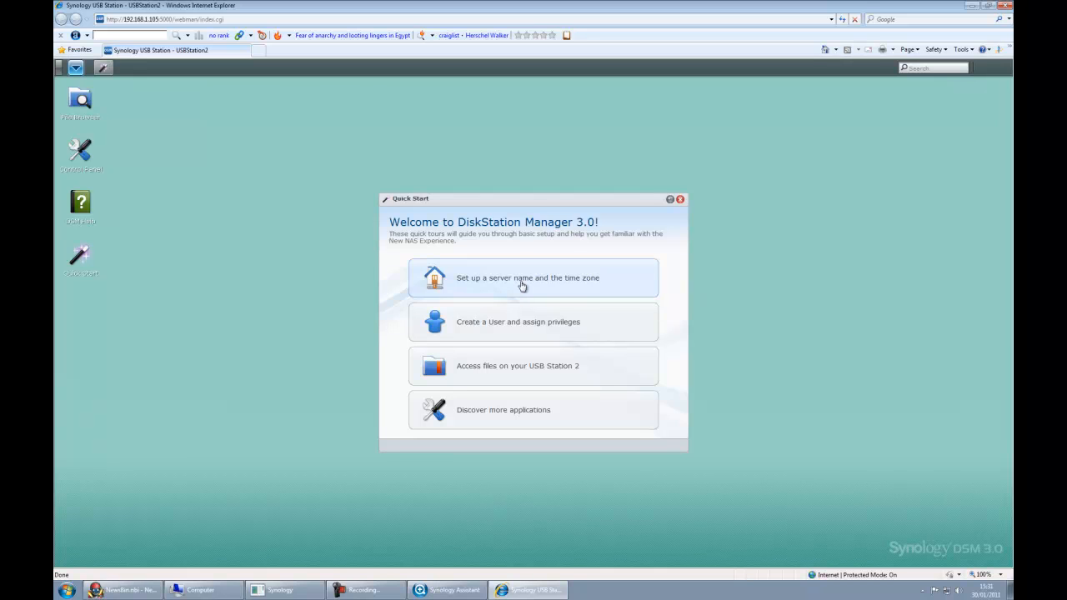
Choose 'Set up a server name and the time zone' in the Quick Start guide
left_click(527, 277)
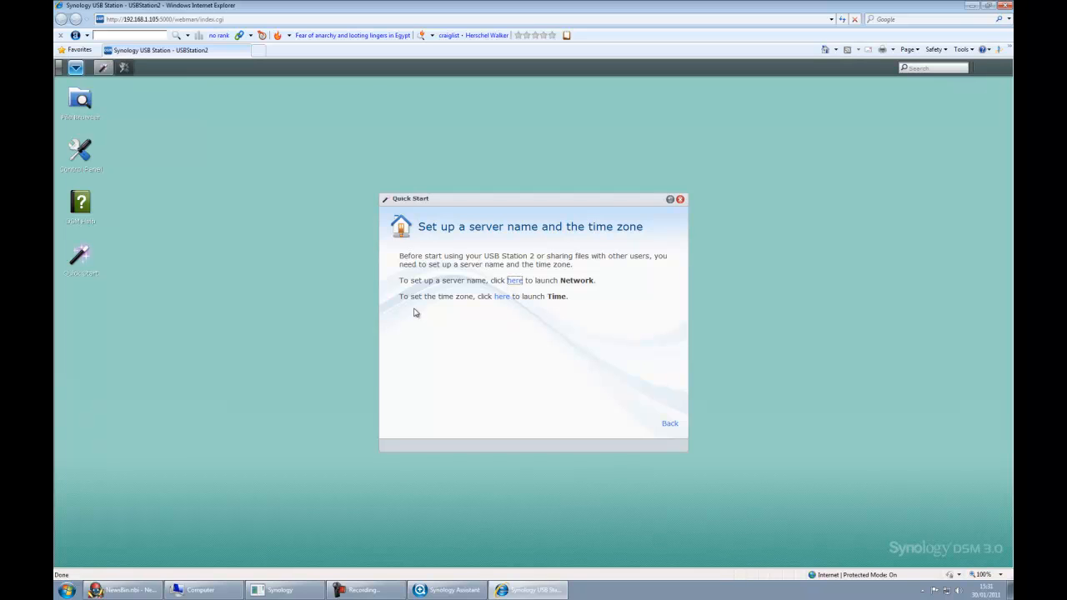
Review the LAN, PPPoE, wireless and IPv6 tunnel network settings for USBStation2
left_click(513, 280)
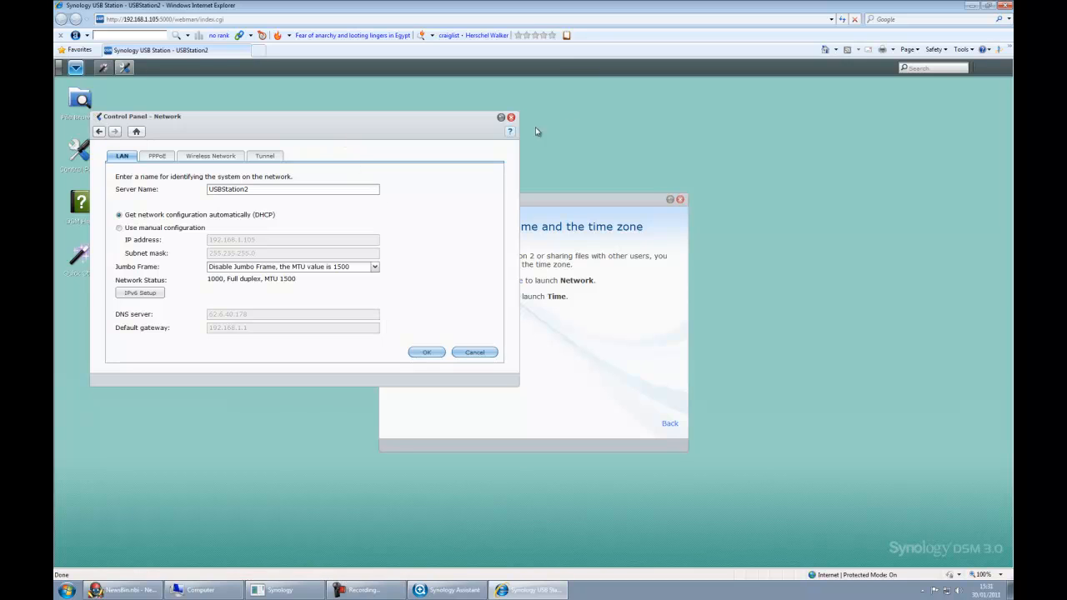
mouse_move(259, 200)
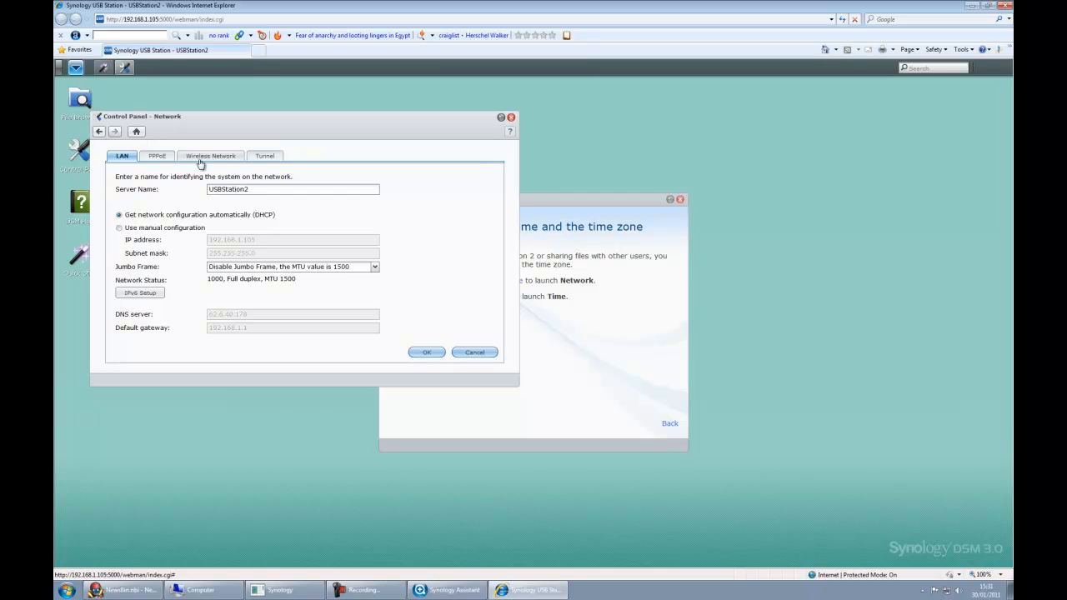
left_click(157, 157)
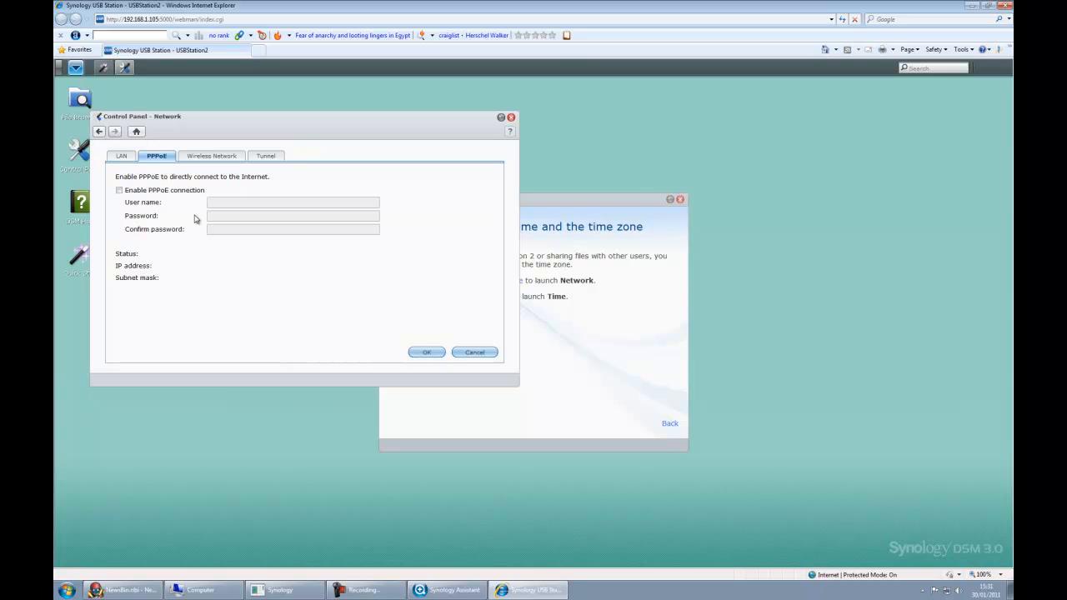
left_click(212, 157)
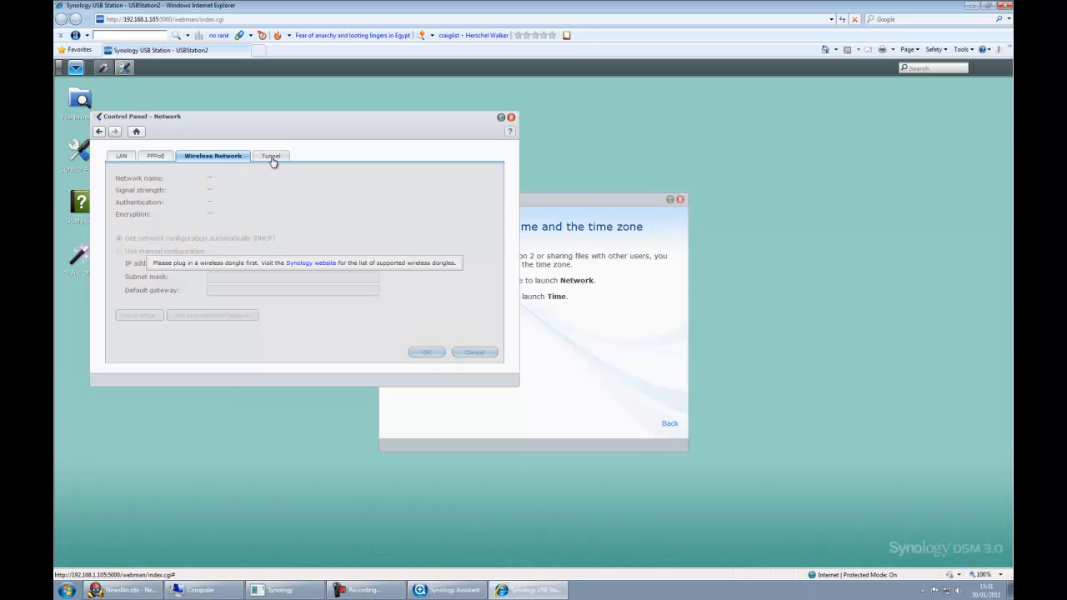
left_click(270, 156)
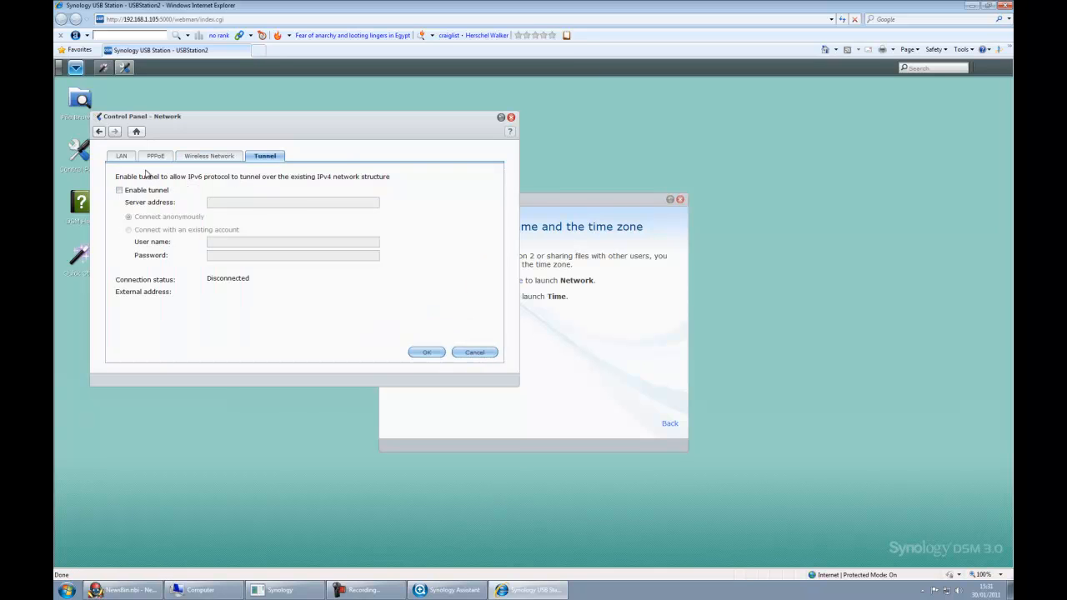
left_click(120, 157)
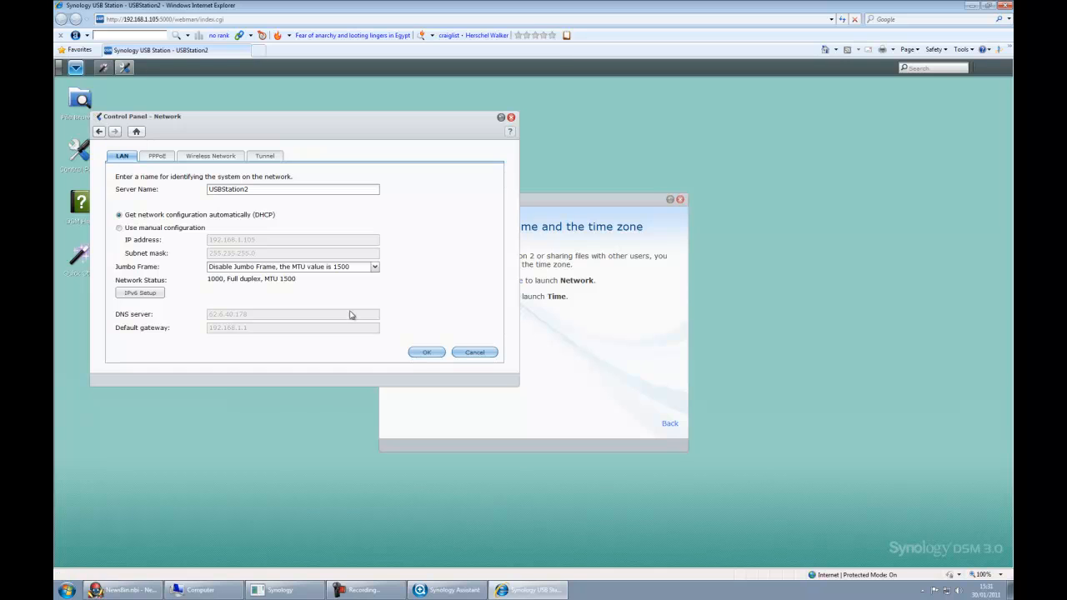
Cancel the Network settings unchanged and close the Control Panel
left_click(427, 352)
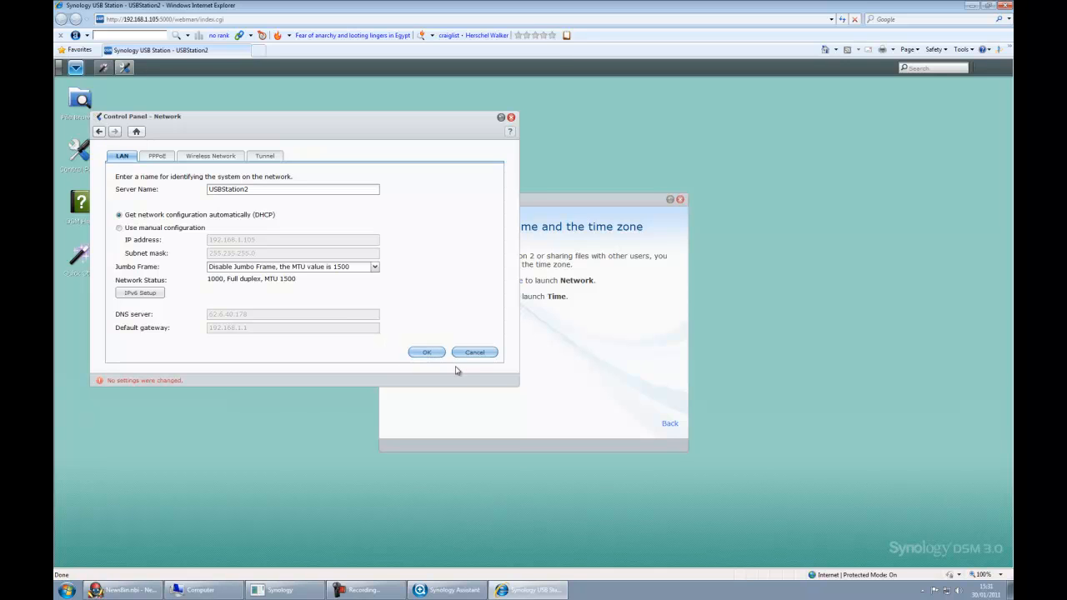
mouse_move(443, 375)
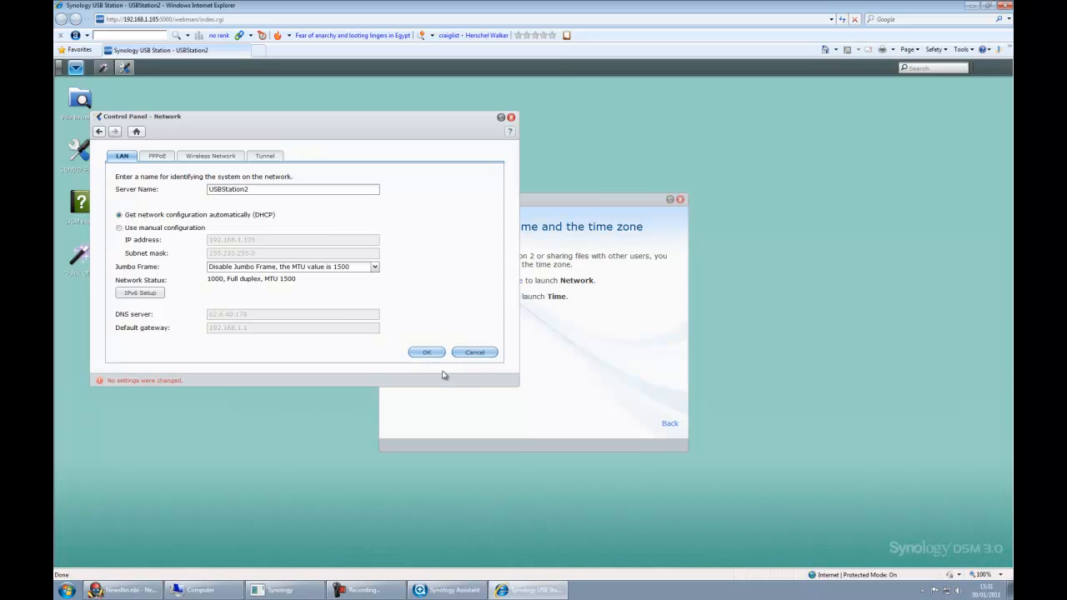
left_click(474, 352)
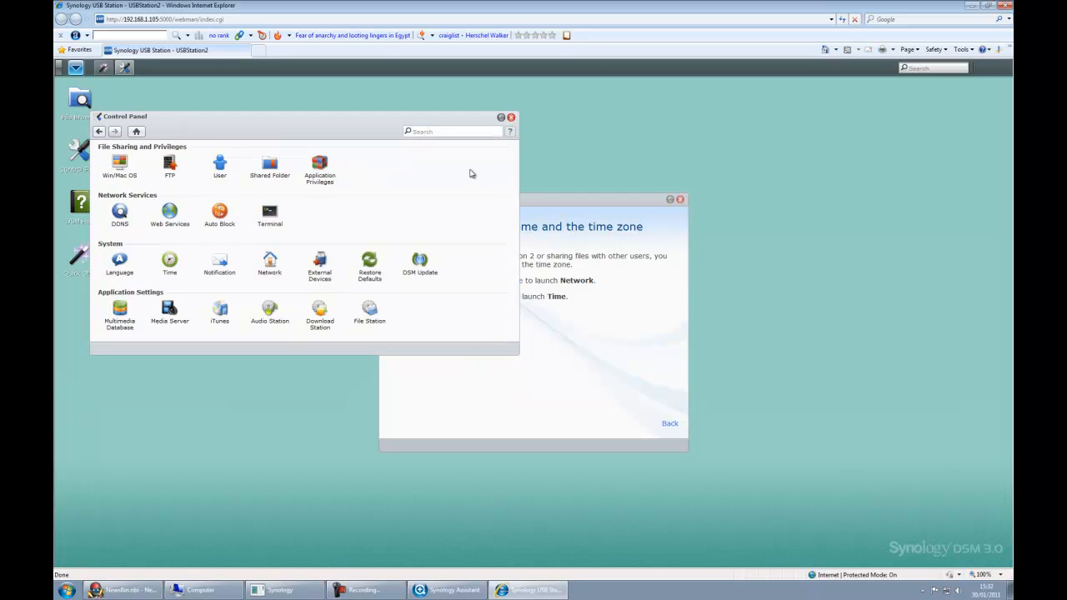
left_click(510, 116)
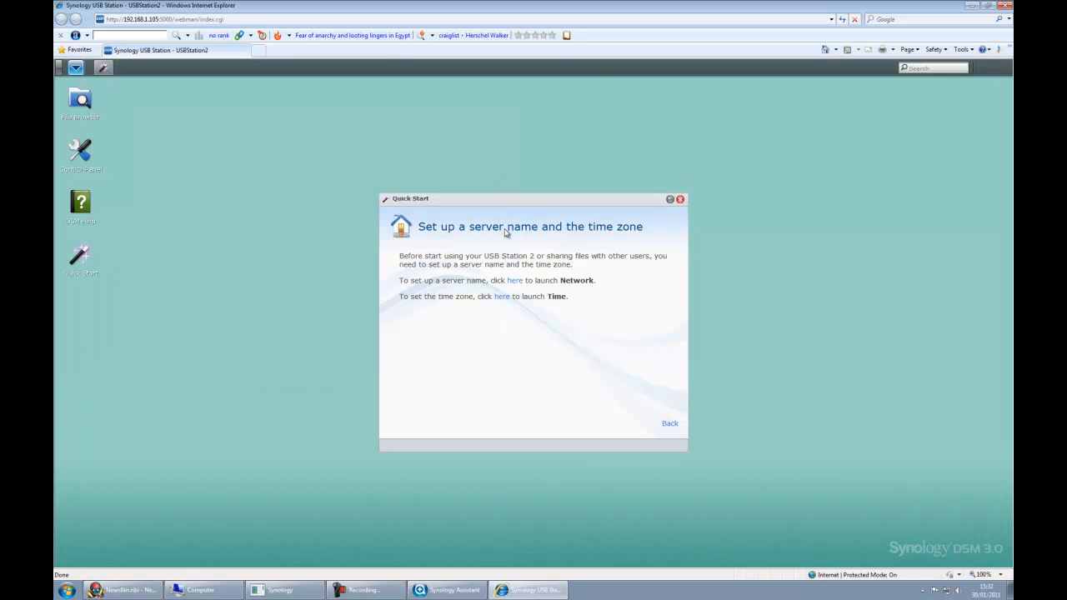
mouse_move(523, 150)
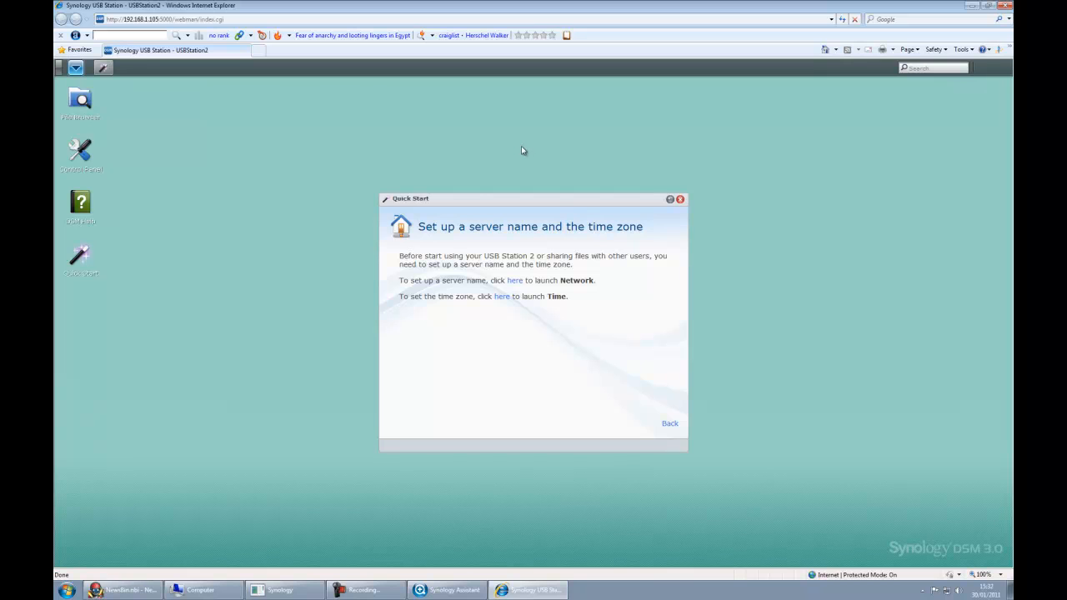
mouse_move(497, 147)
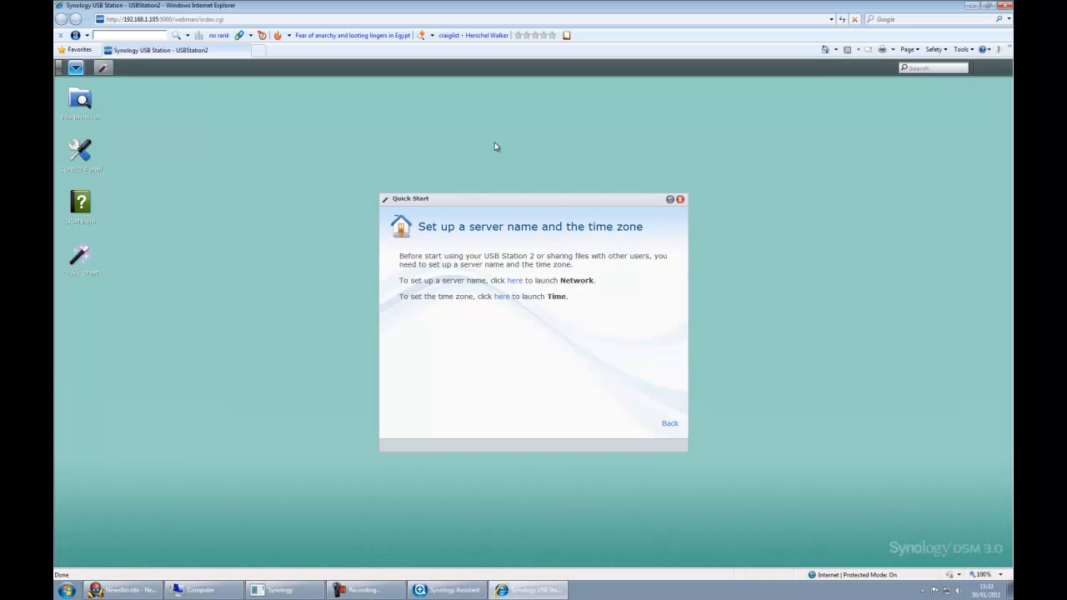
Synchronize the clock with the NTP server time.windows.com and update it now
left_click(502, 297)
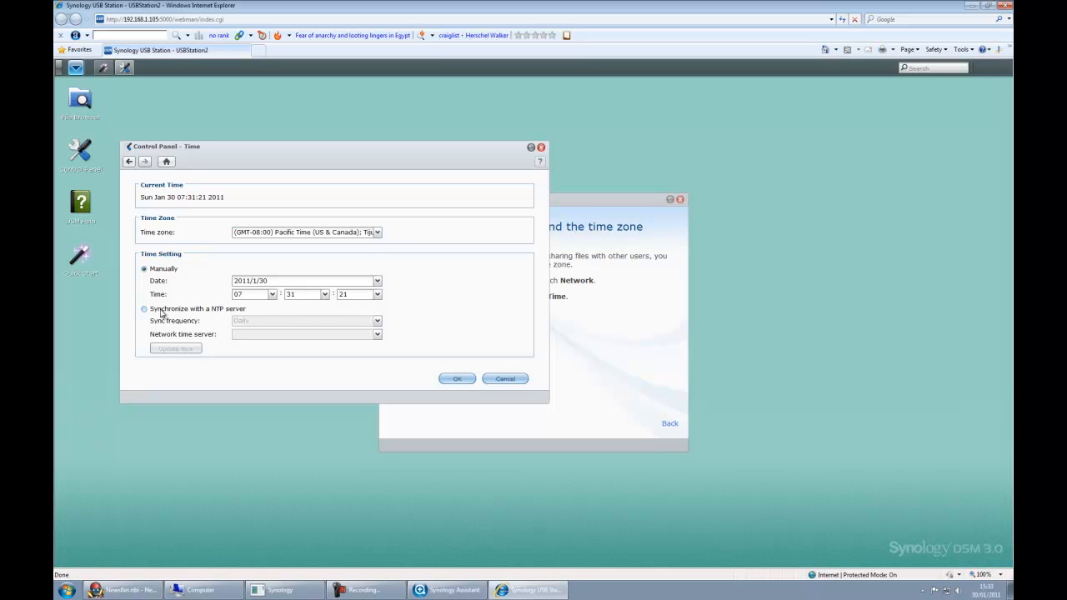
left_click(143, 308)
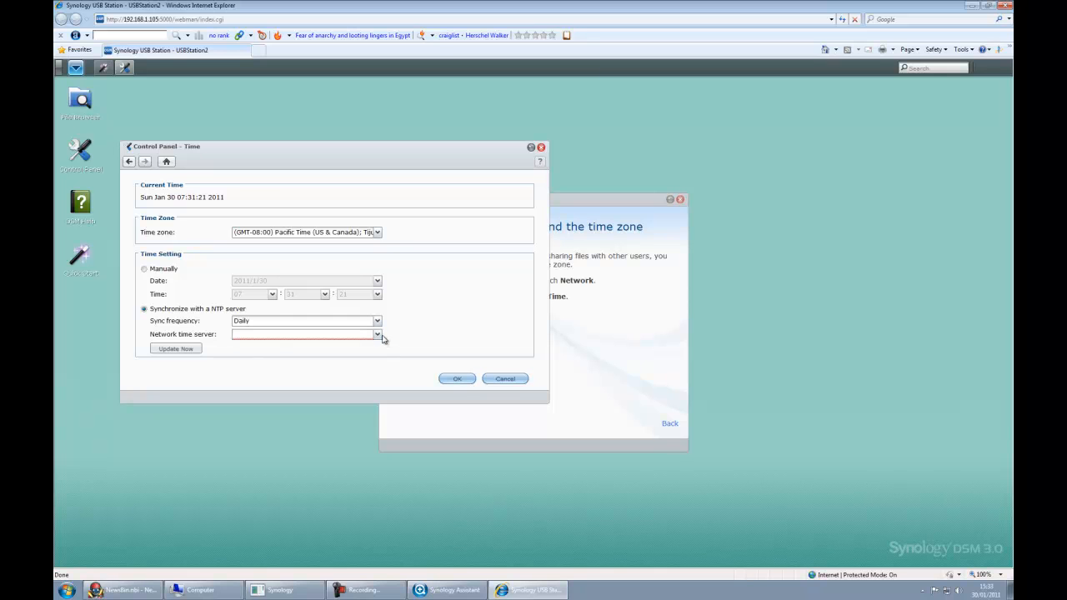
left_click(377, 333)
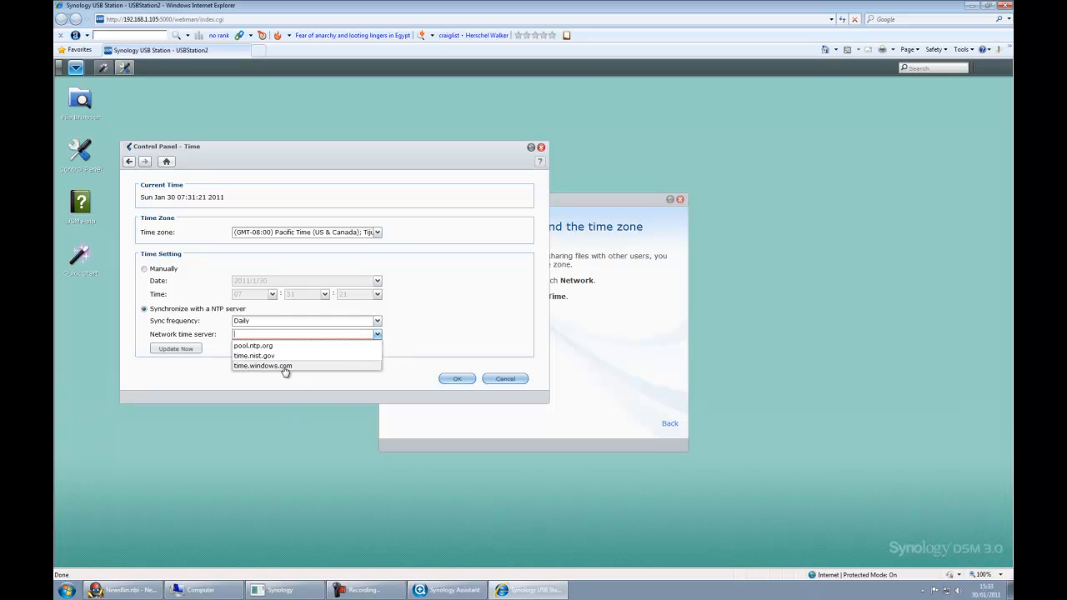
left_click(263, 367)
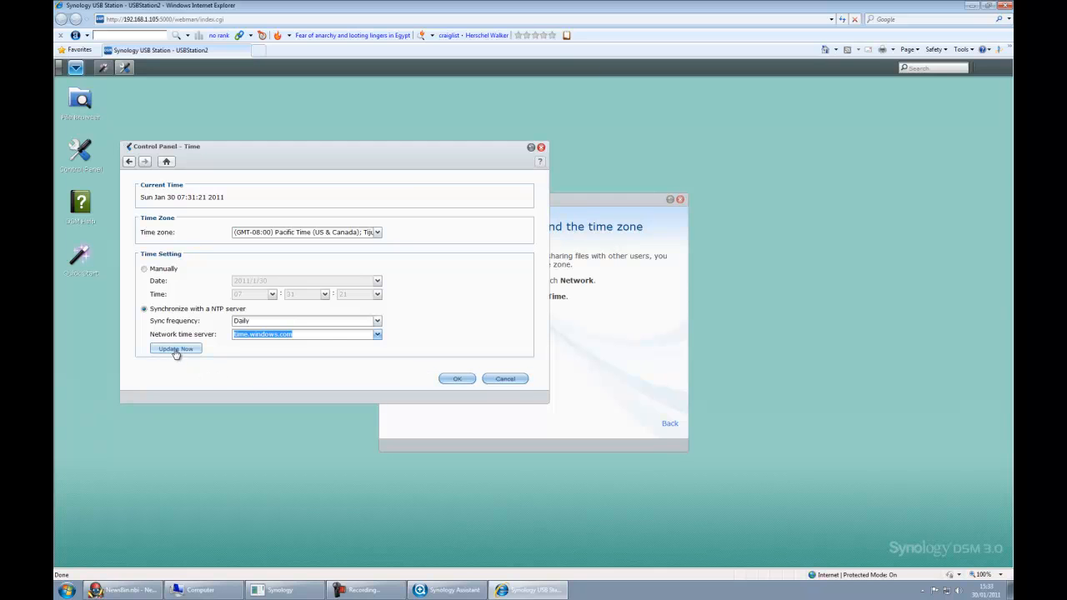
left_click(176, 348)
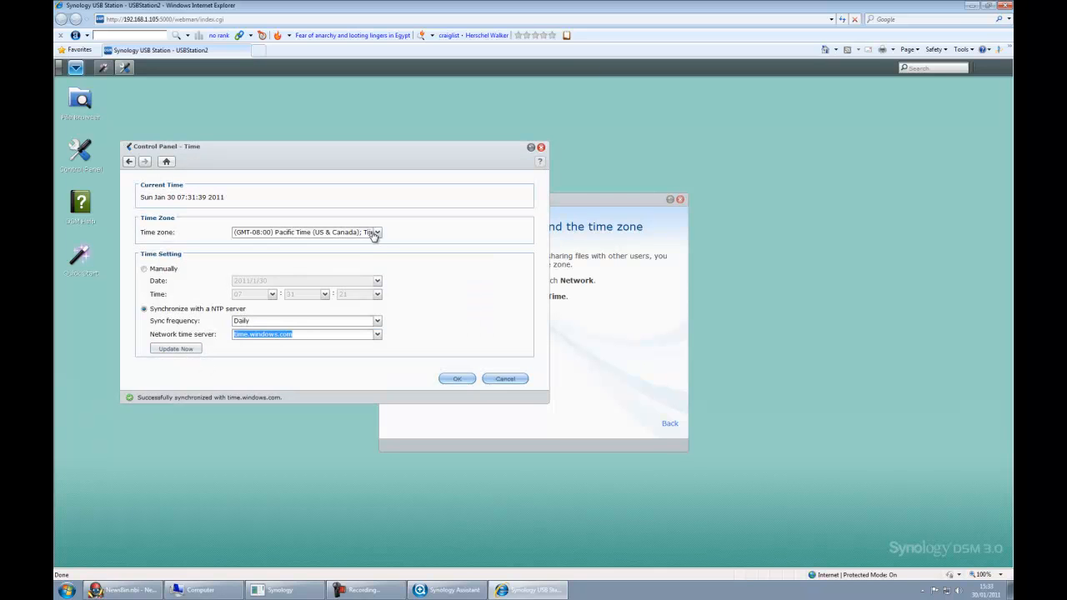
Set the time zone to GMT Dublin, Edinburgh, Lisbon, London and save the time settings
left_click(377, 232)
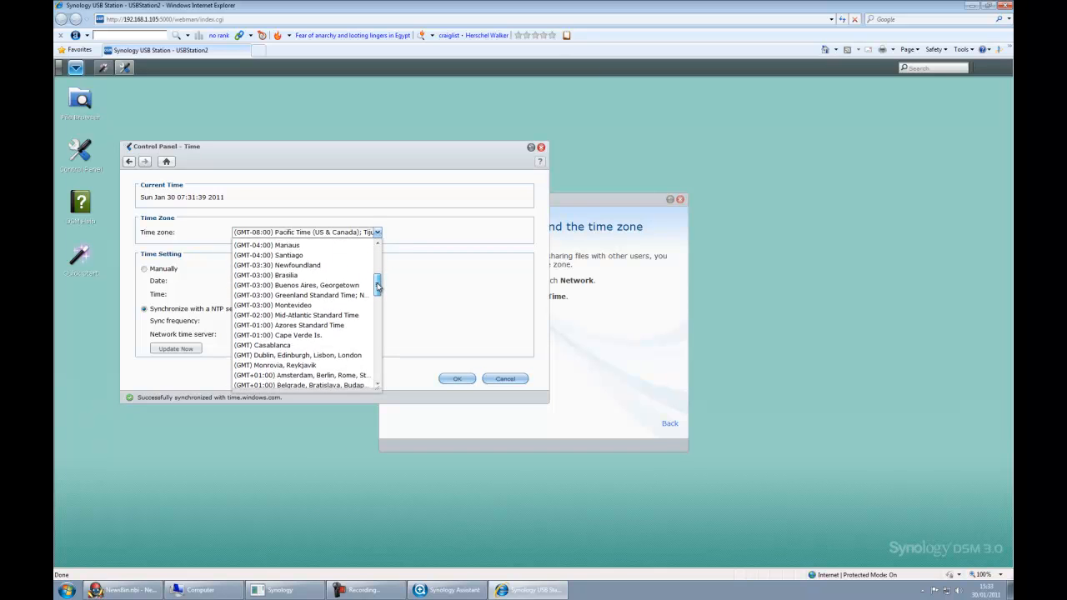
left_click(297, 353)
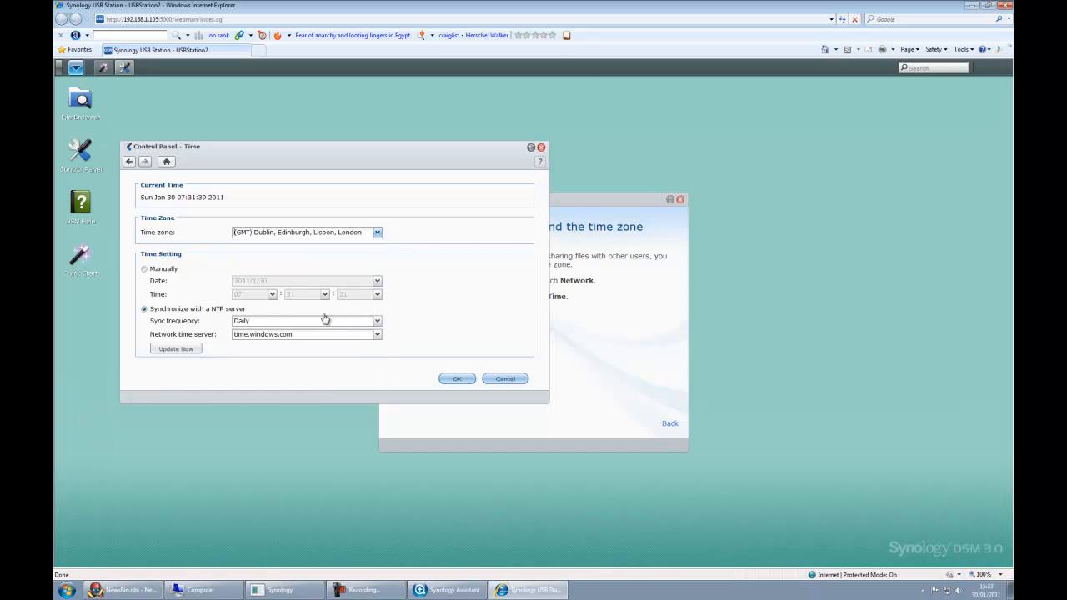
left_click(457, 378)
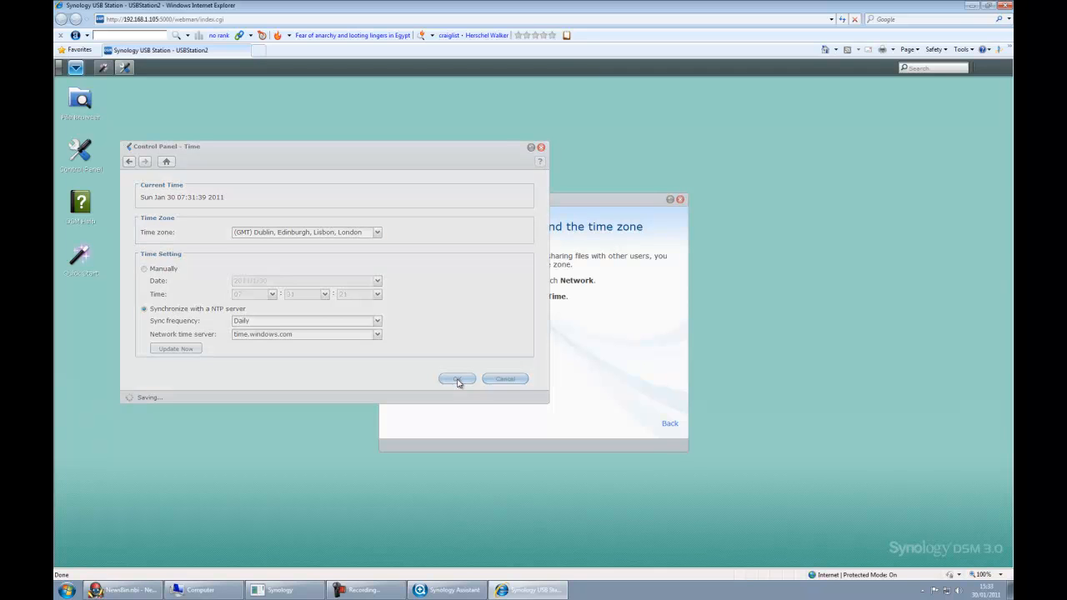
left_click(457, 378)
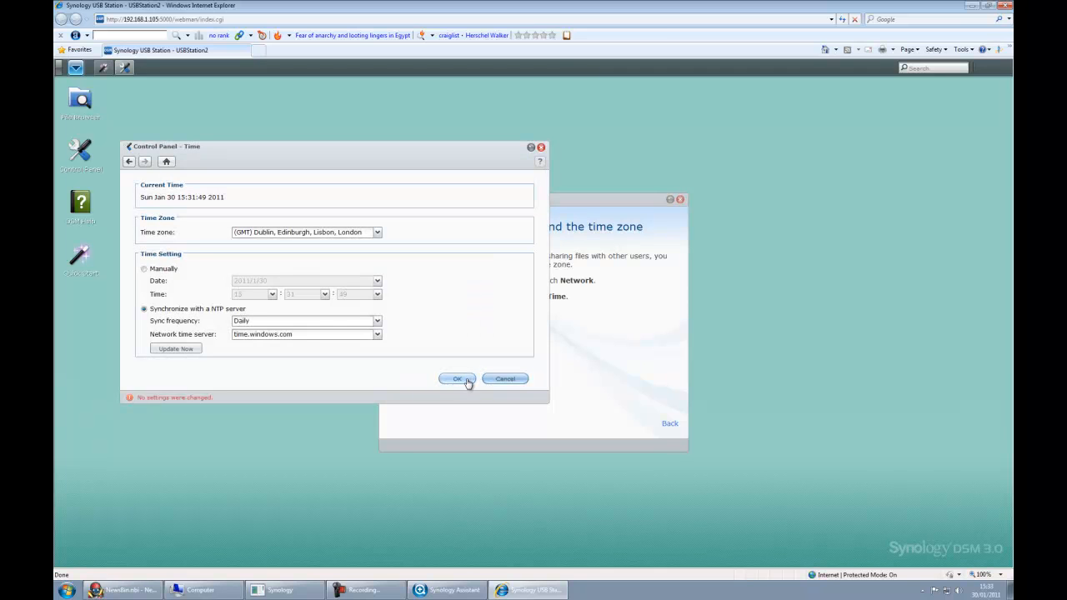
left_click(457, 379)
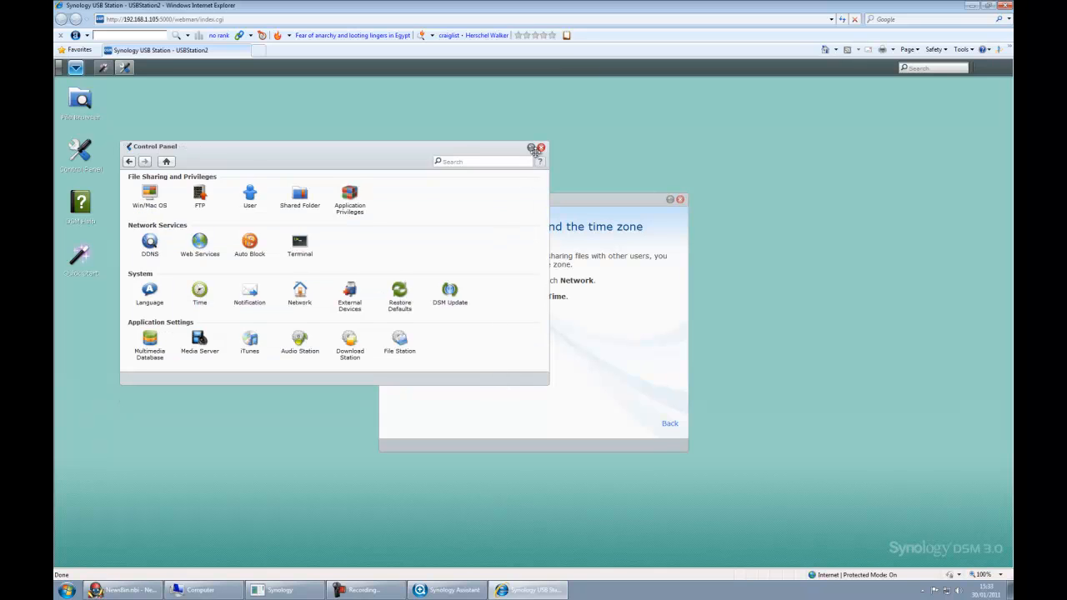
Close Control Panel and open the 'Access files on your USB Station 2' Quick Start guide
left_click(540, 147)
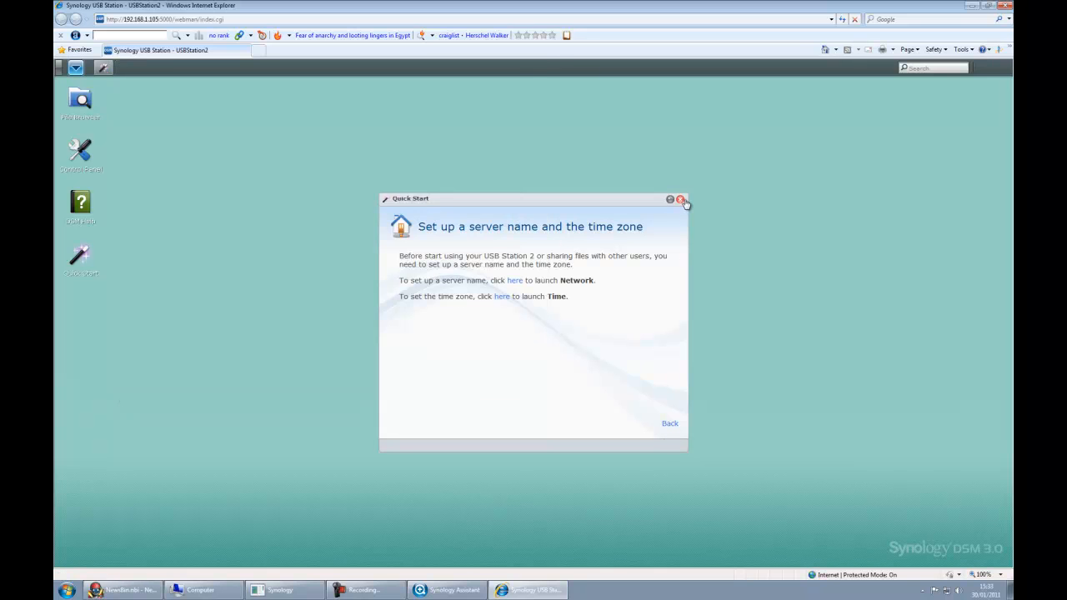
left_click(671, 424)
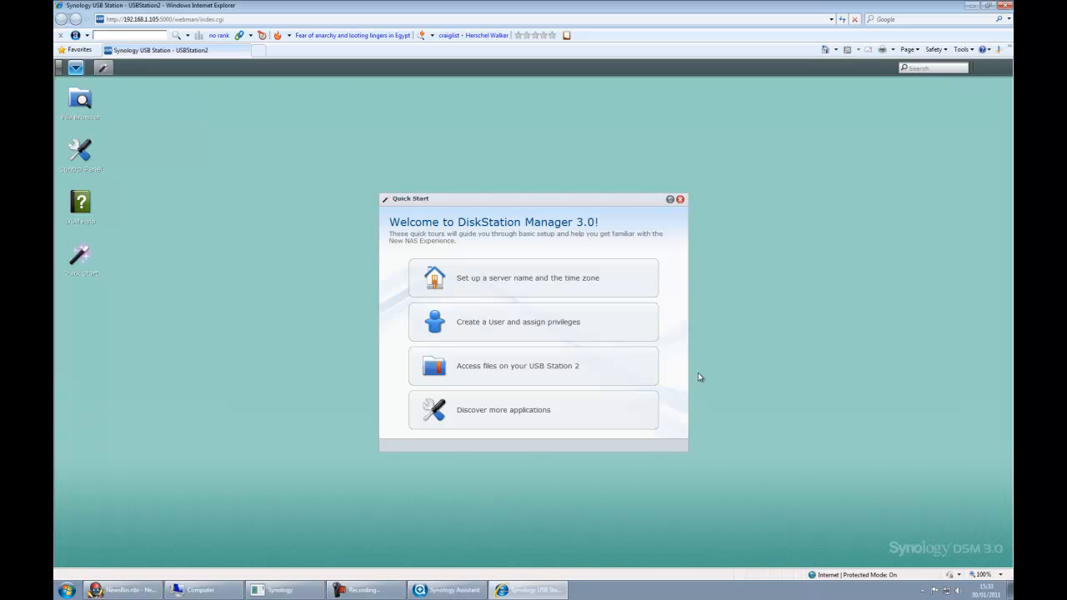
mouse_move(550, 325)
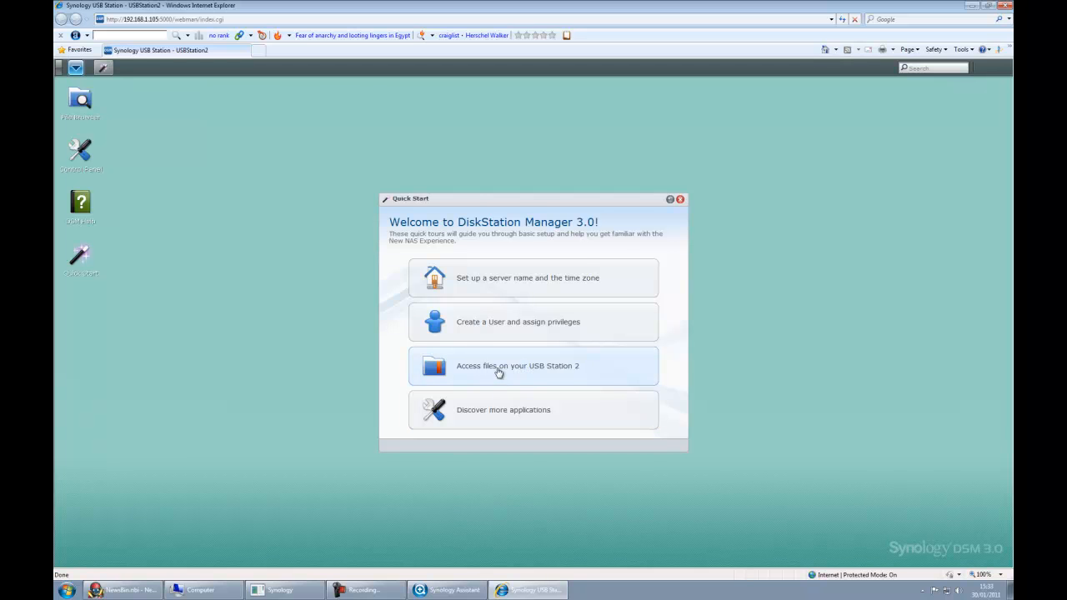
left_click(517, 367)
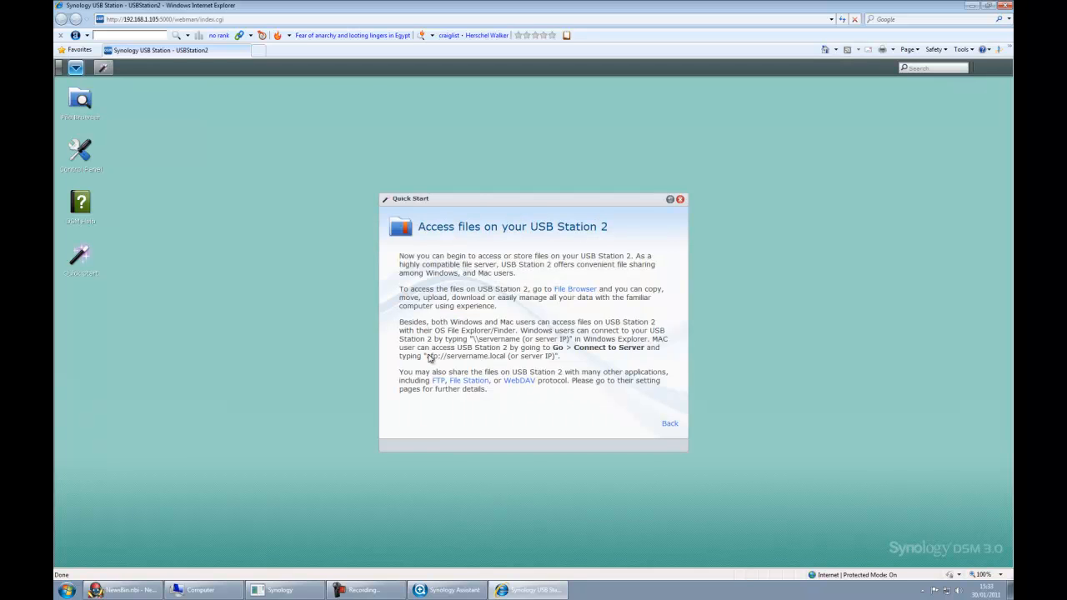
mouse_move(513, 310)
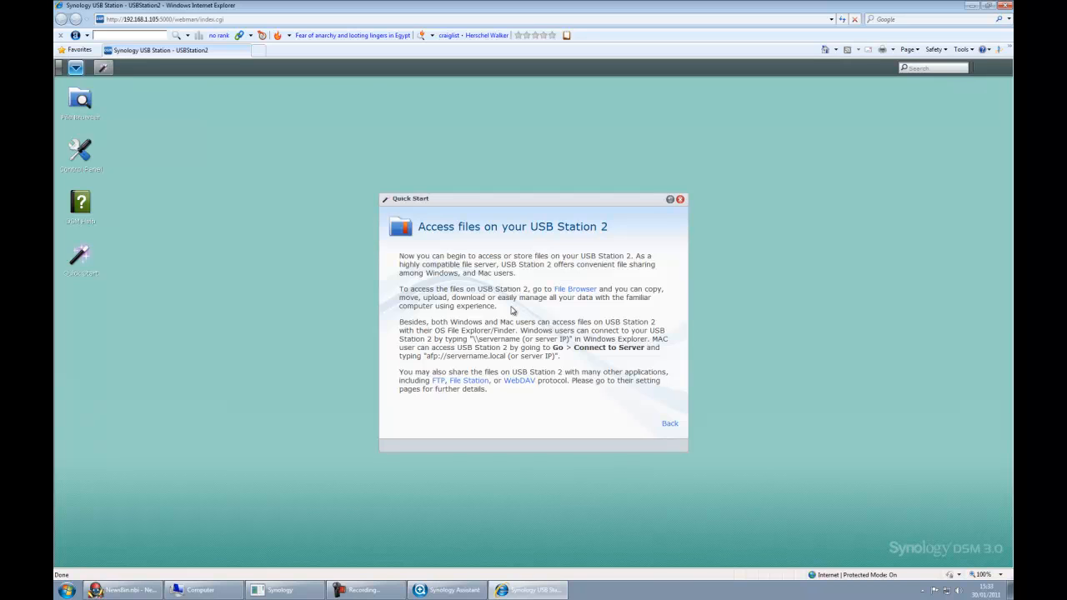
mouse_move(660, 330)
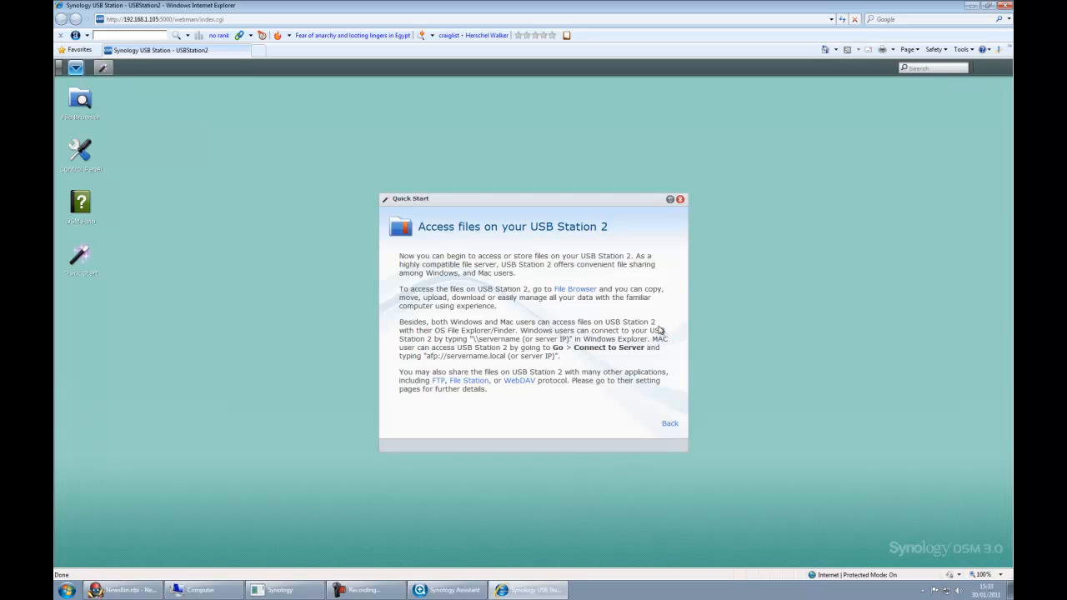
mouse_move(641, 147)
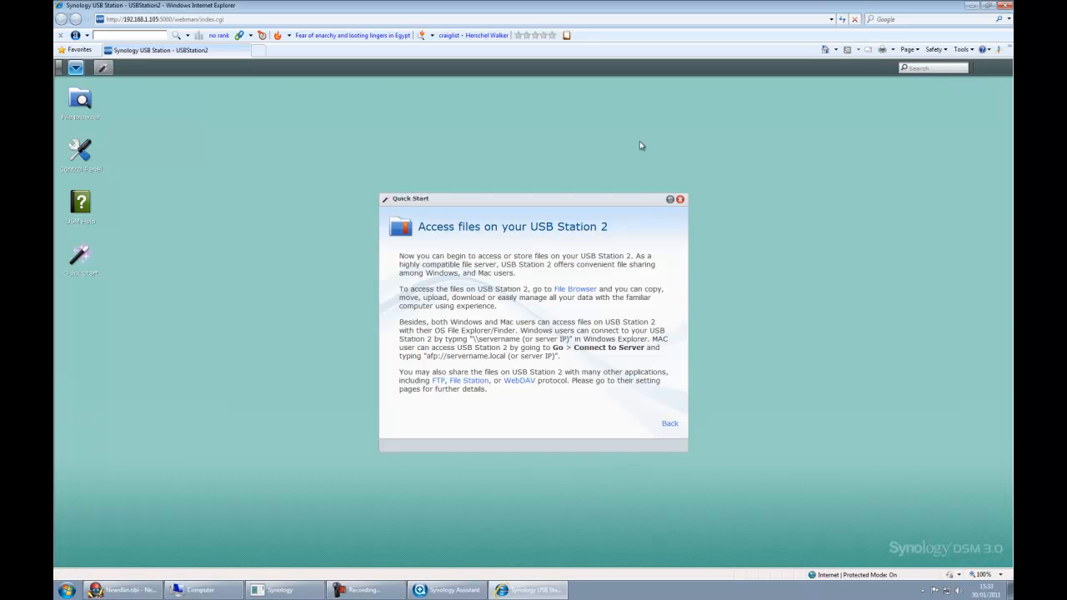